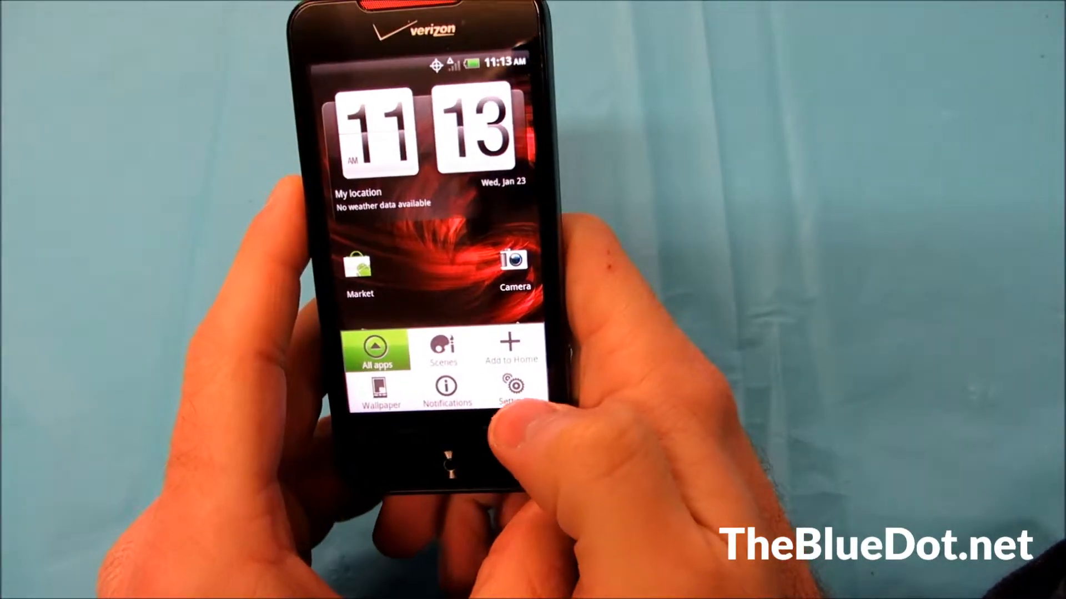
# Open Settings from the home screen menu.
pyautogui.click(512, 391)
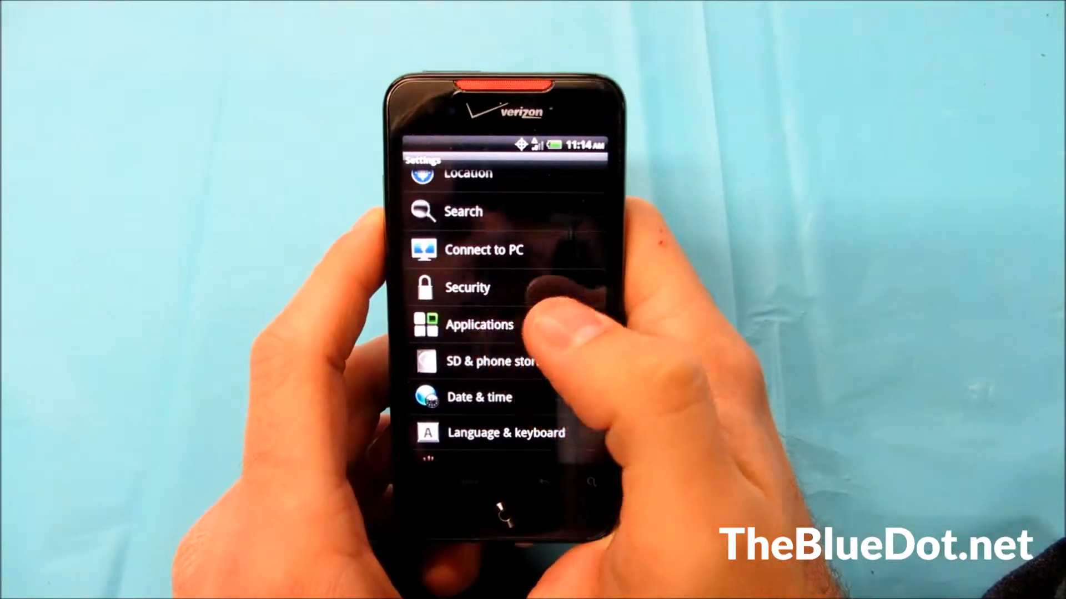
pyautogui.click(479, 324)
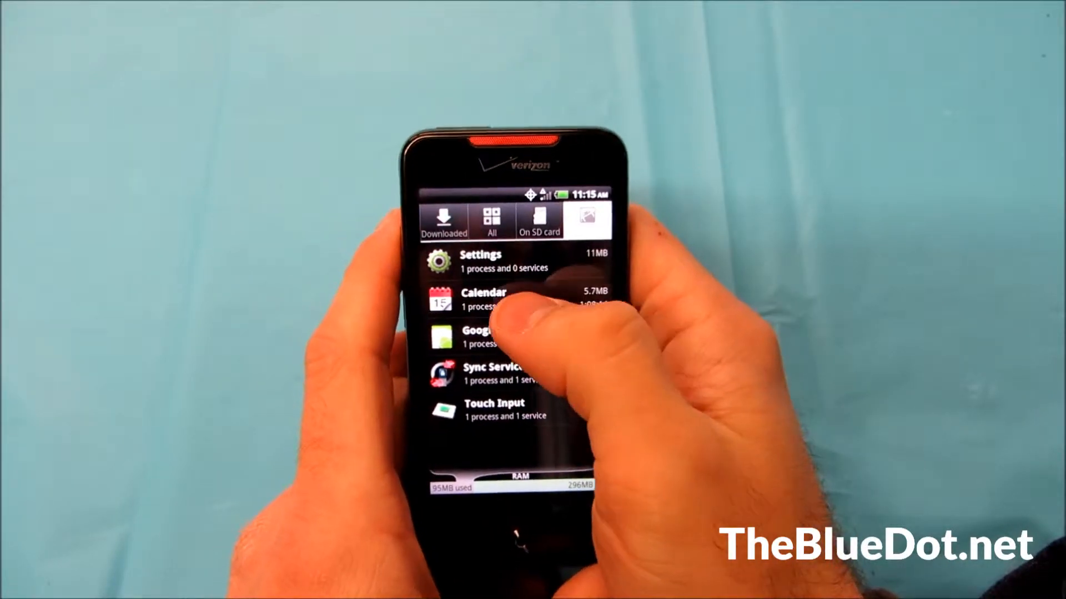
# Open Calendar's running-service details, showing AutoSettingService and ConnectTo with Stop options.
pyautogui.click(483, 299)
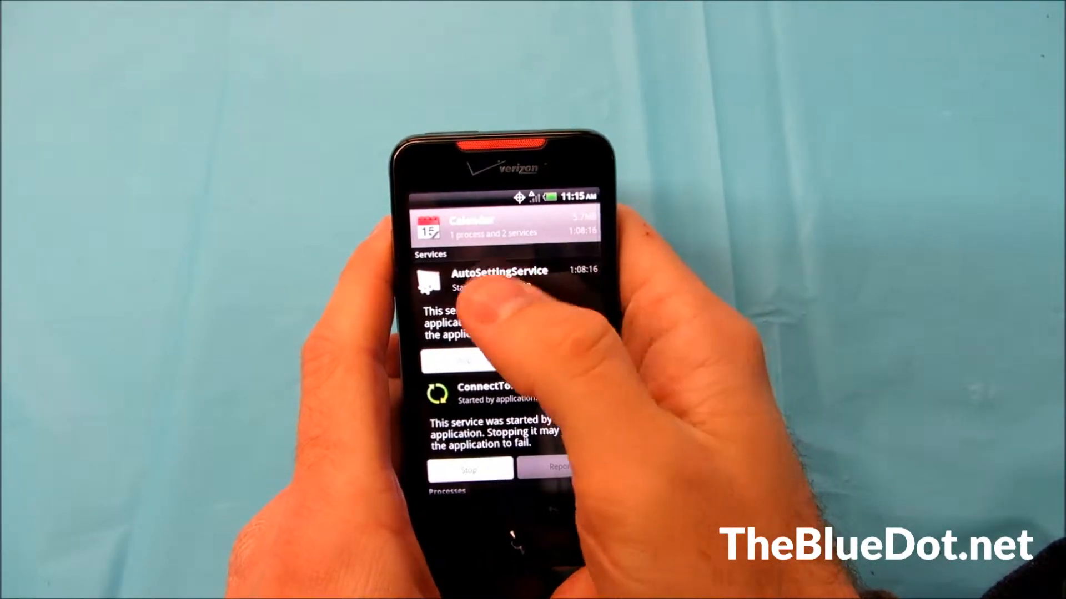